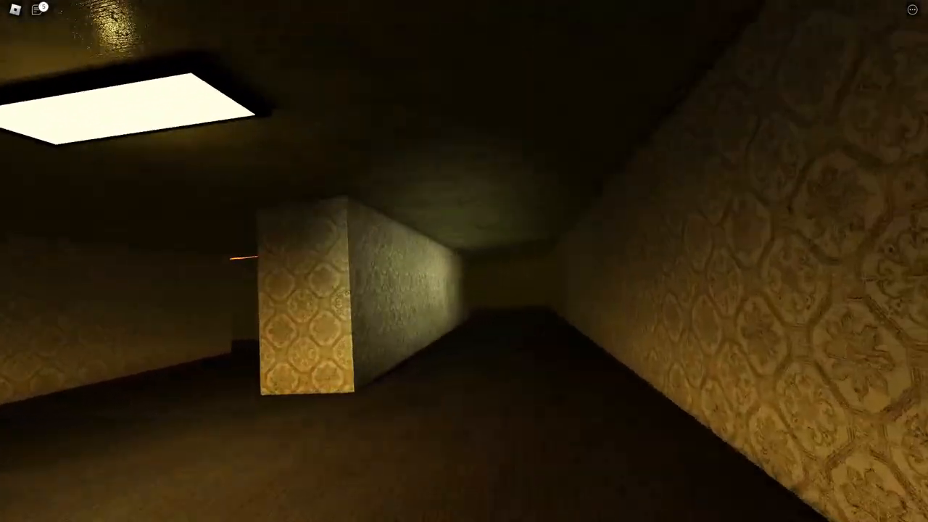
mouse_move(464, 261)
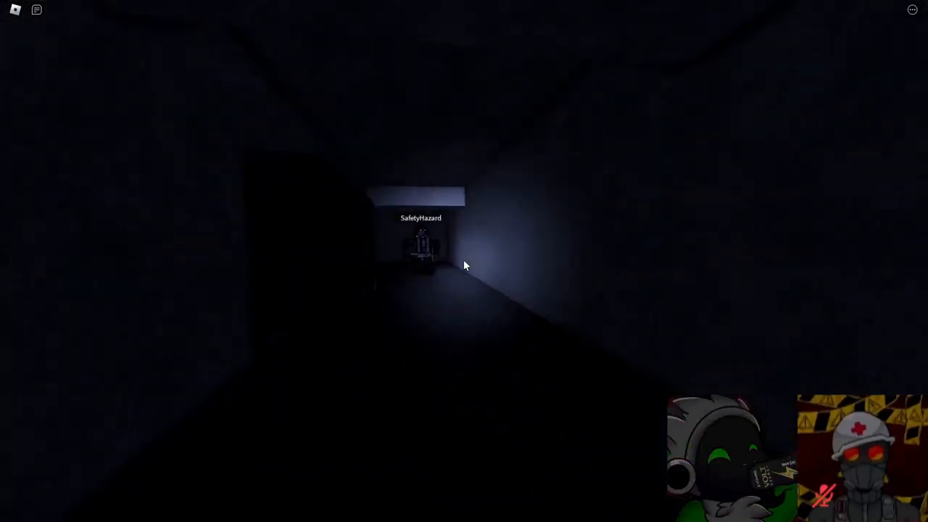
mouse_move(464, 267)
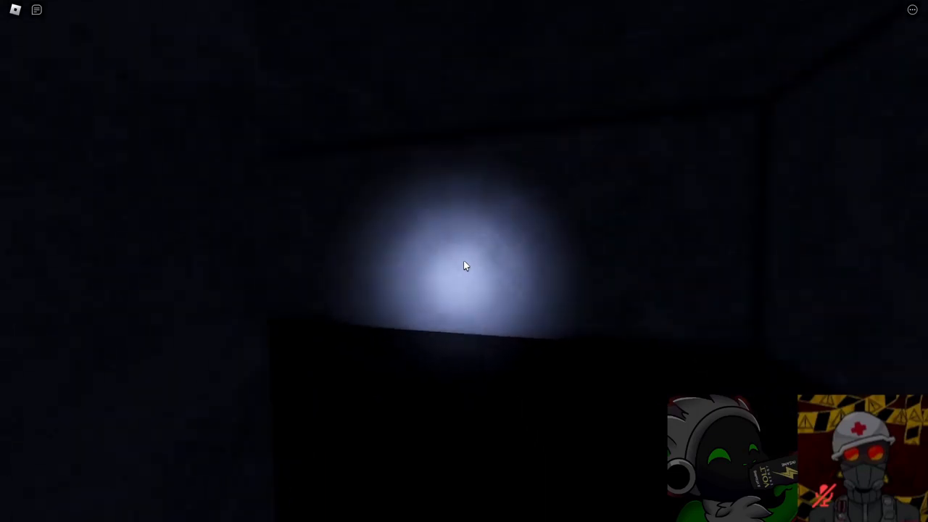
- Walk forward through the dark level into the flooded, orange-lit hallway
key(w)
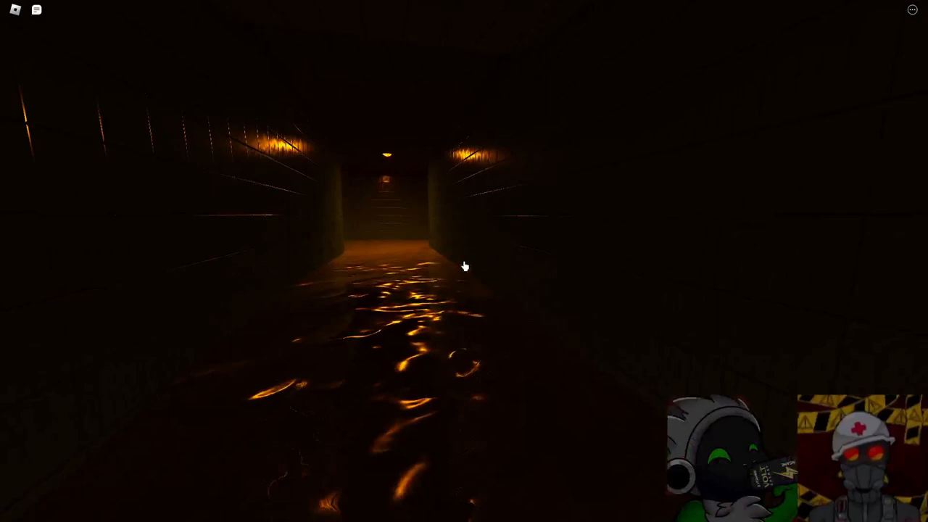
- Wade forward along the flooded corridor toward the lamp-lit far end
key(w)
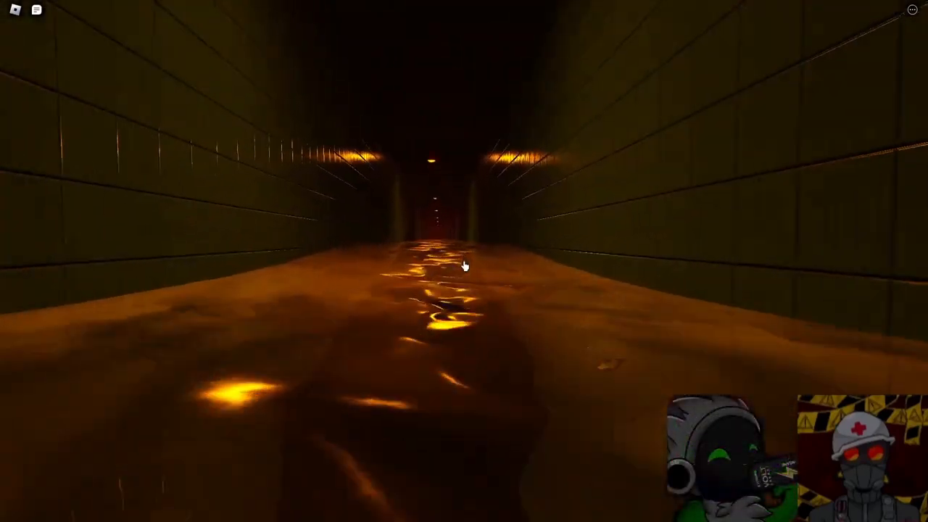
key(w)
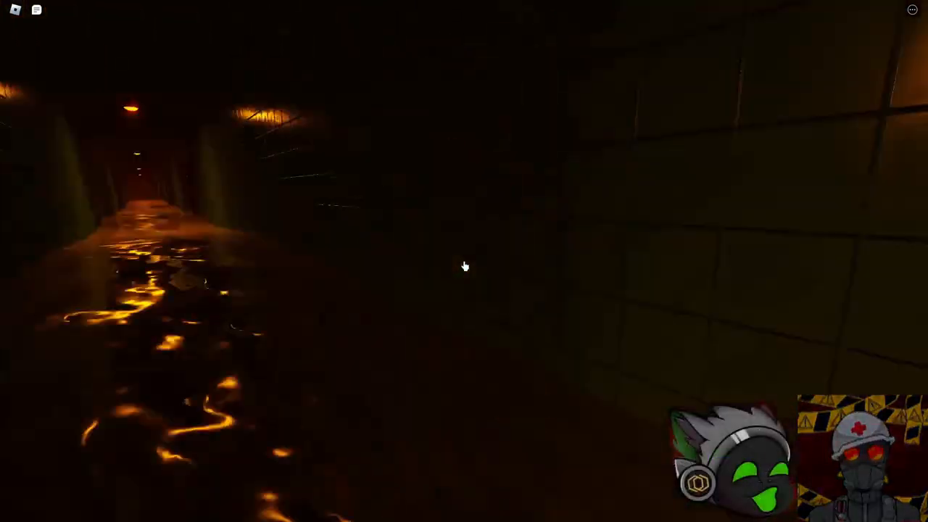
mouse_move(464, 266)
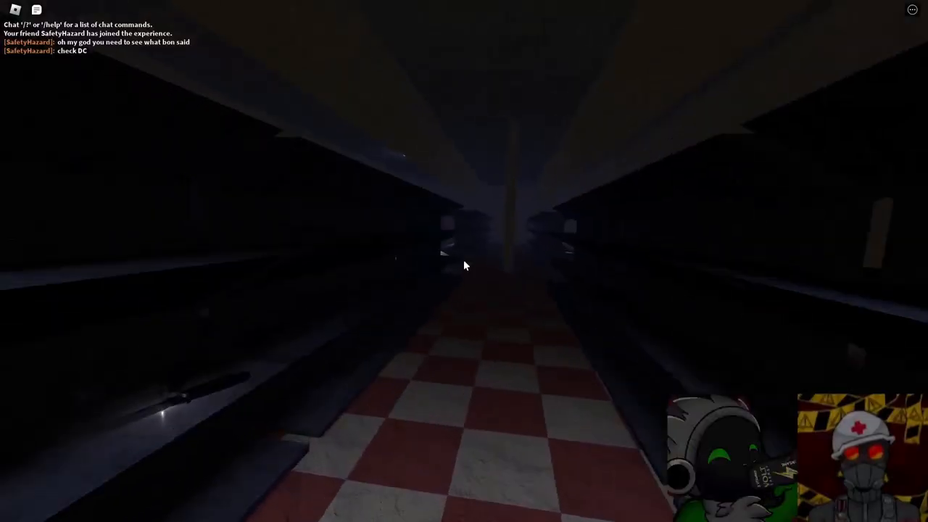
mouse_move(464, 266)
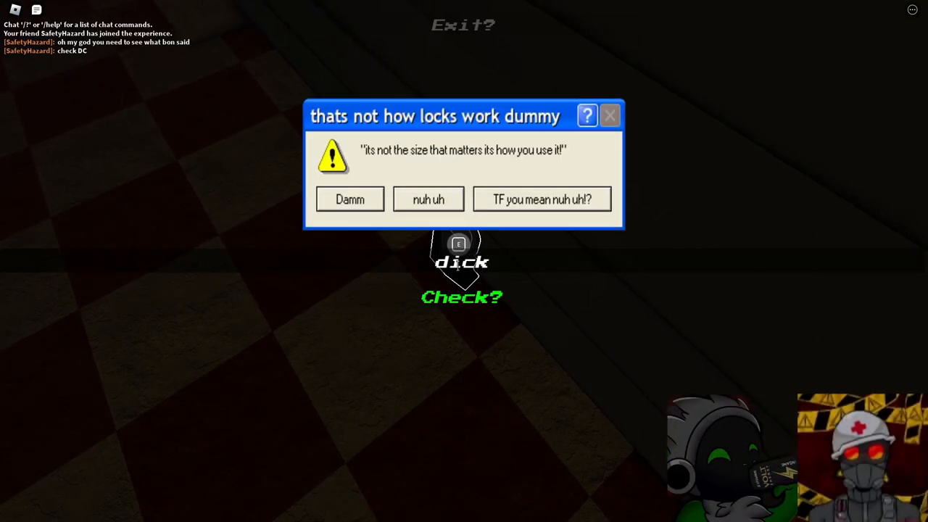
mouse_move(548, 271)
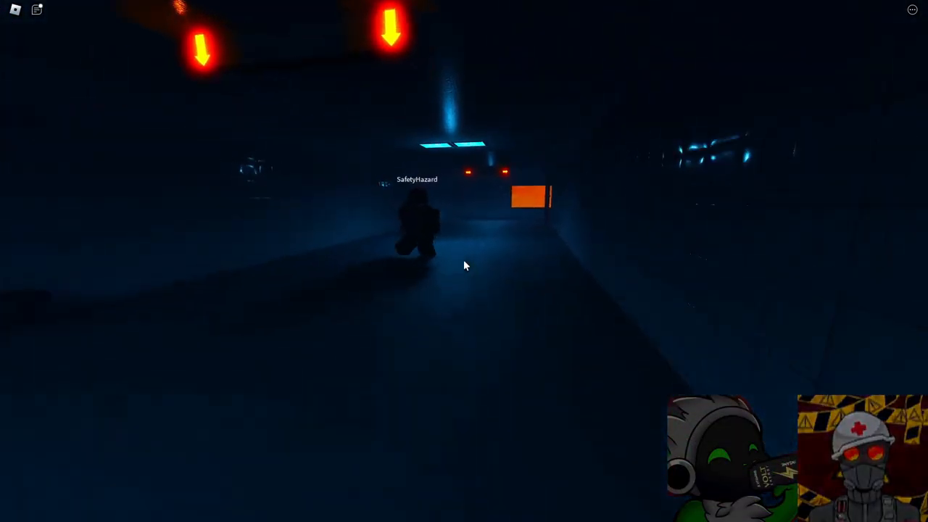
mouse_move(464, 264)
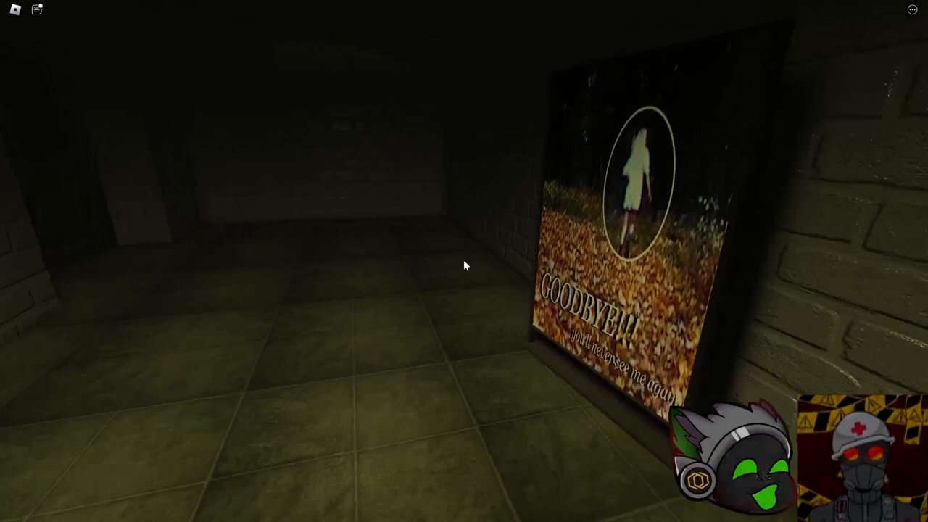
mouse_move(464, 261)
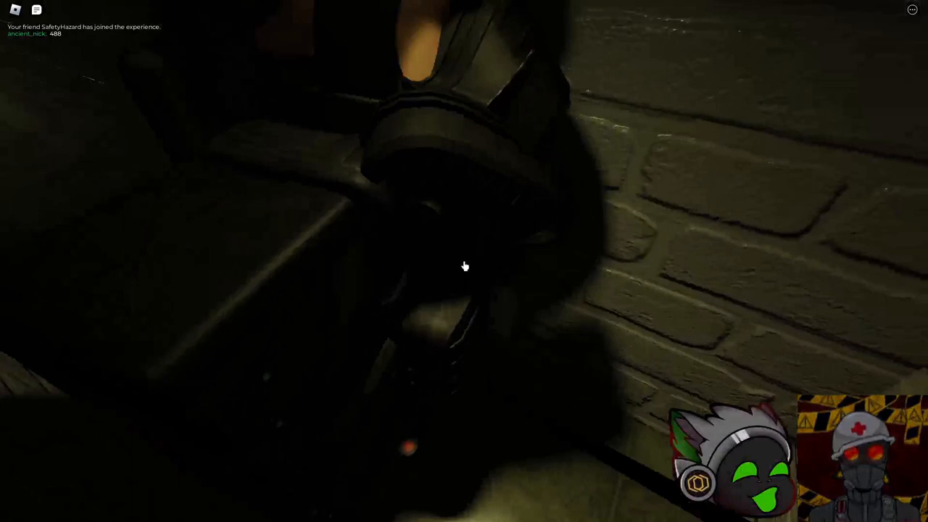
mouse_move(464, 266)
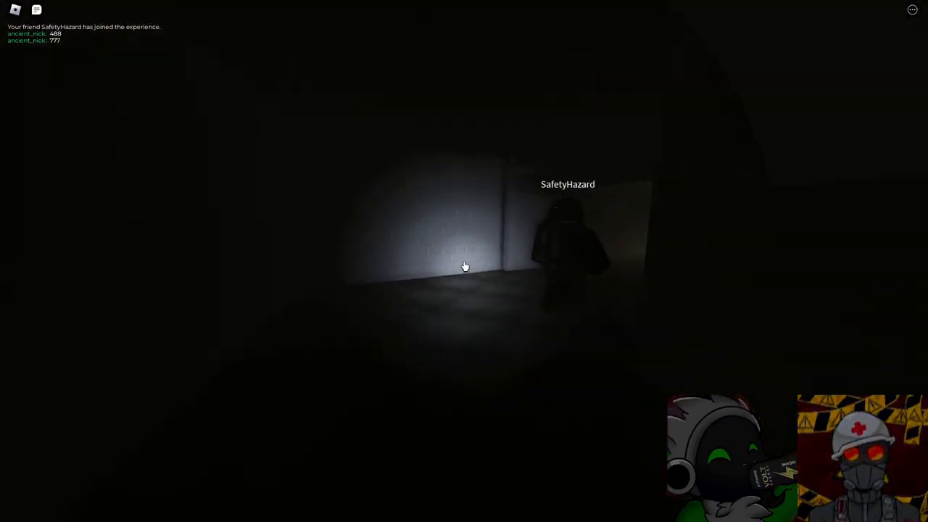
mouse_move(464, 266)
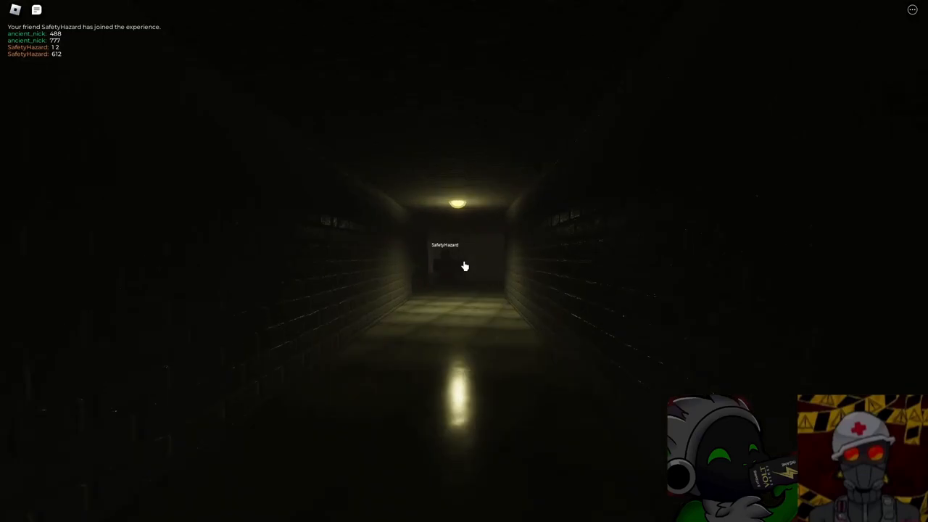
mouse_move(464, 262)
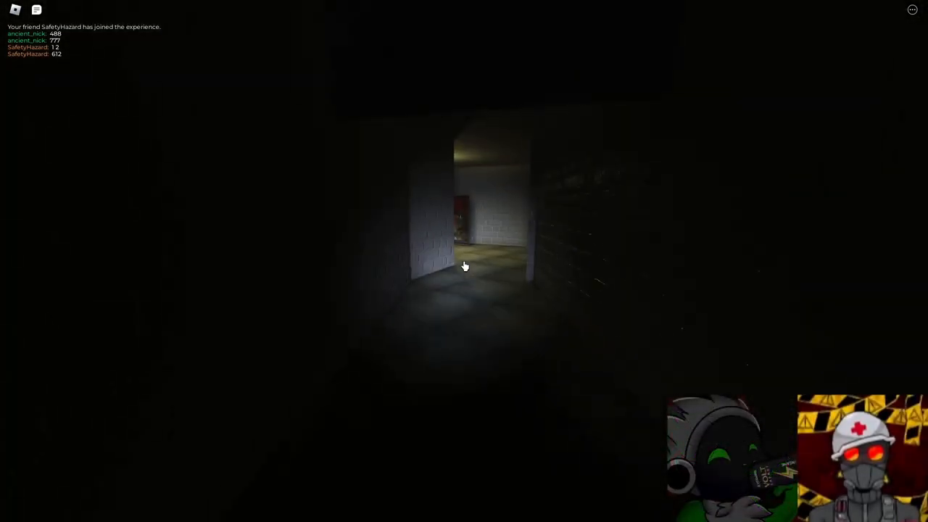
mouse_move(464, 265)
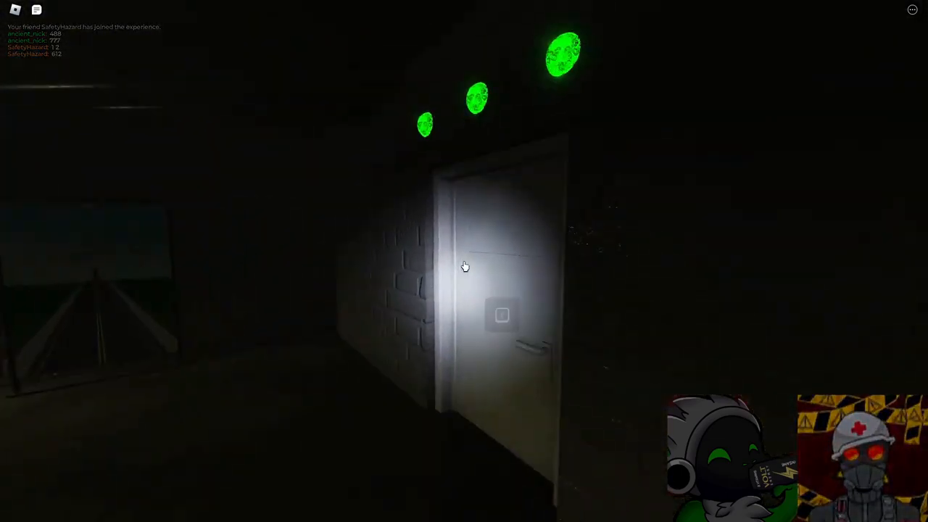
mouse_move(464, 267)
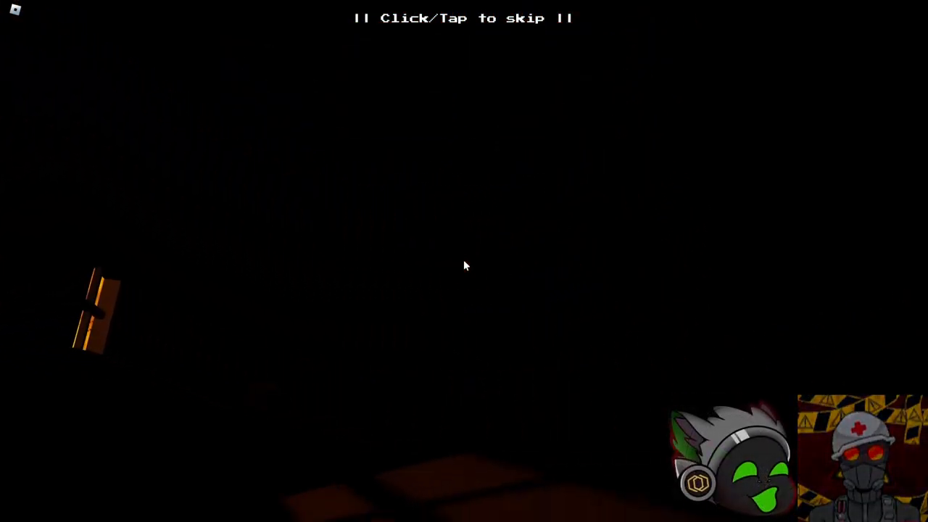
- Skip the 'Click/Tap to skip' transition cutscene to regain control
click(464, 265)
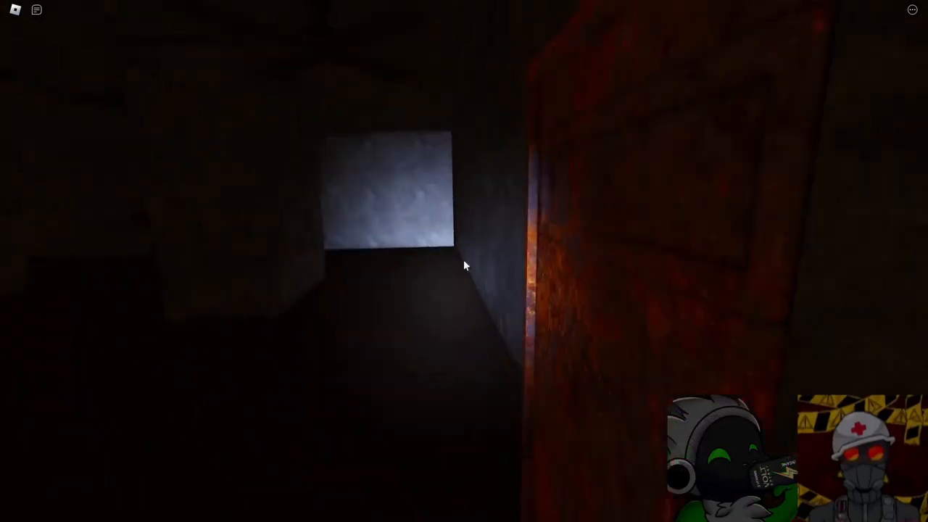
mouse_move(464, 265)
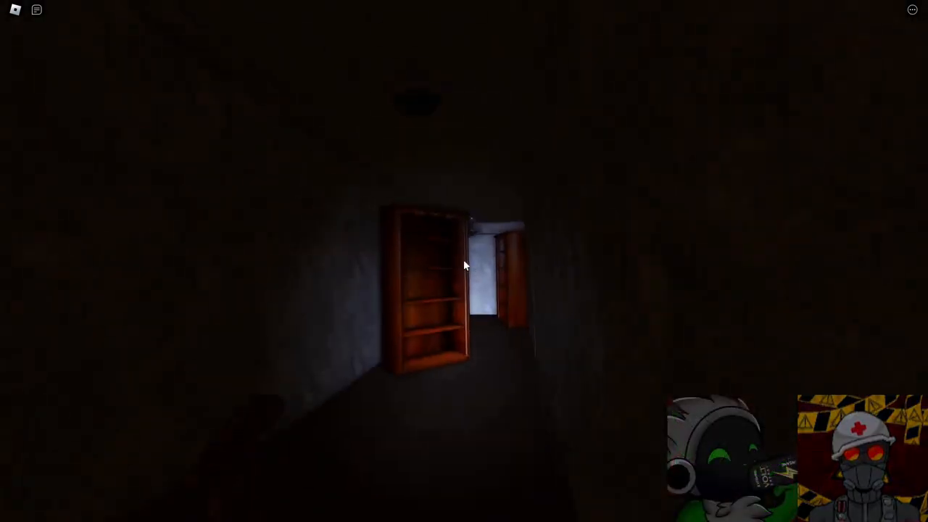
mouse_move(464, 265)
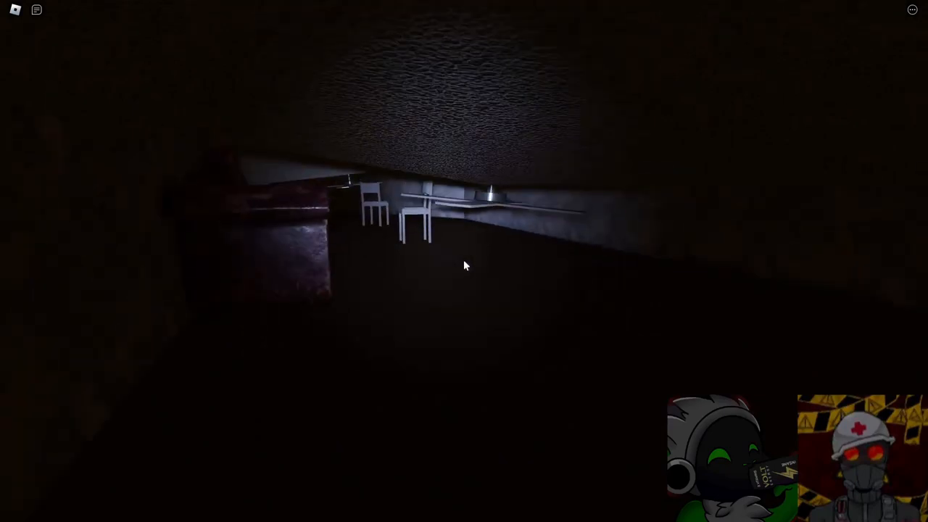
mouse_move(464, 264)
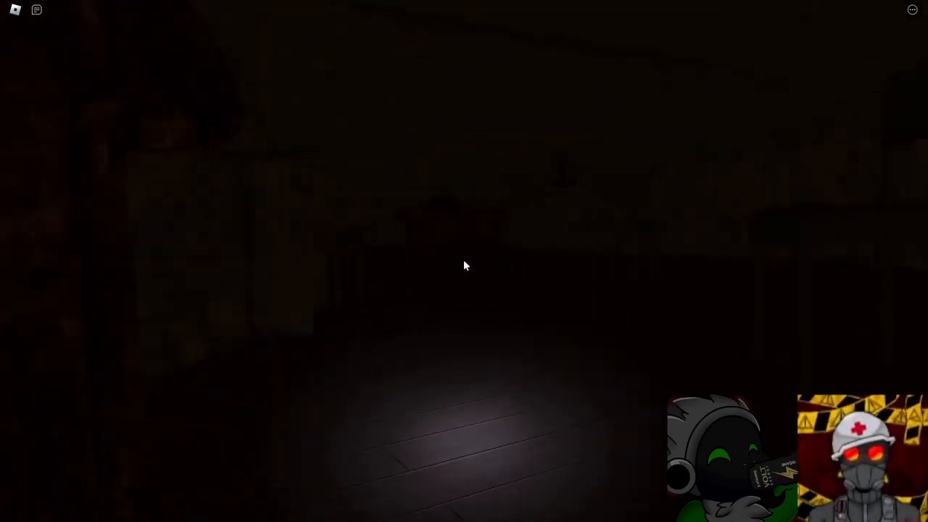